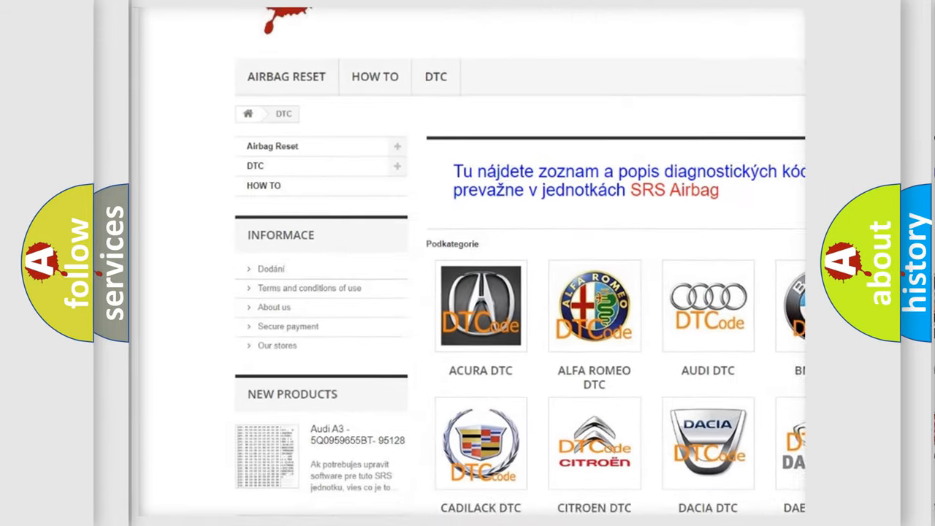
{"action": "scroll", "scroll_direction": "down", "scroll_amount": 3}
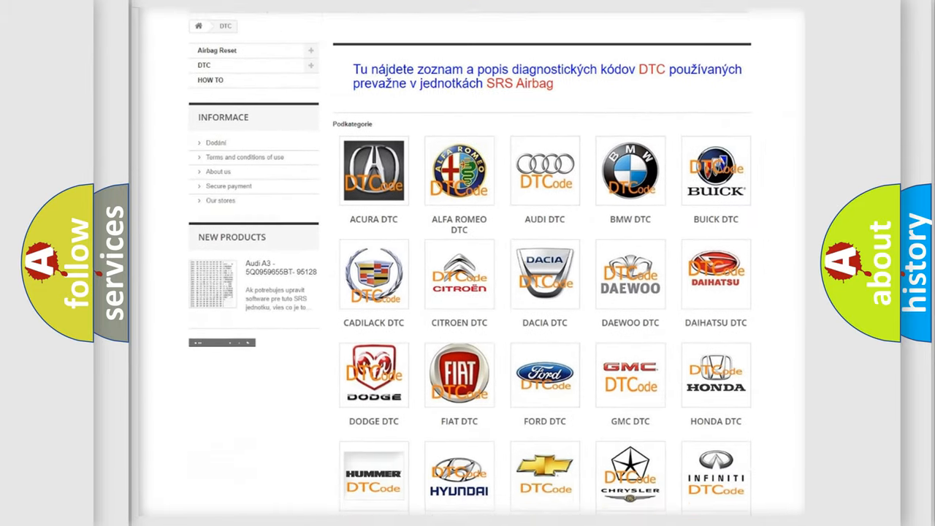
{"action": "scroll", "scroll_direction": "down", "scroll_amount": 3}
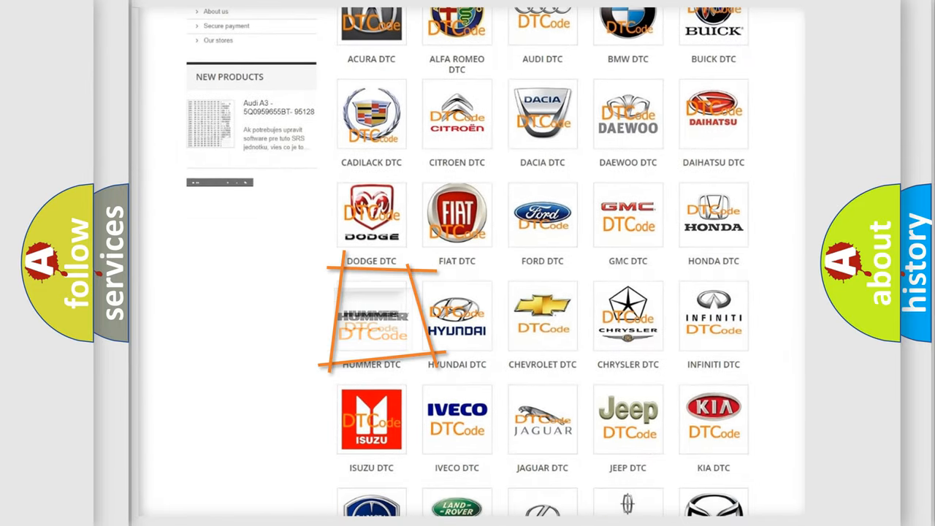